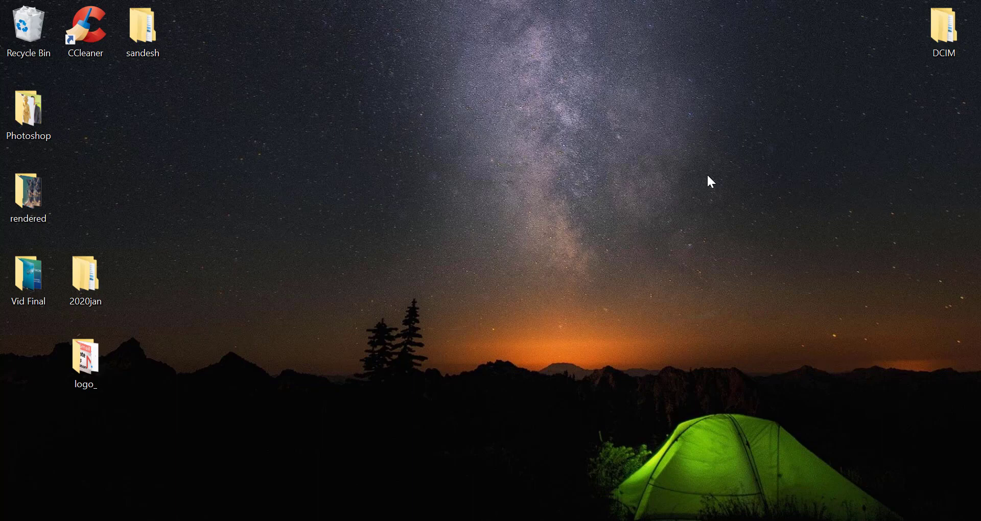
{"action": "mouse_move", "coordinate": [701, 184]}
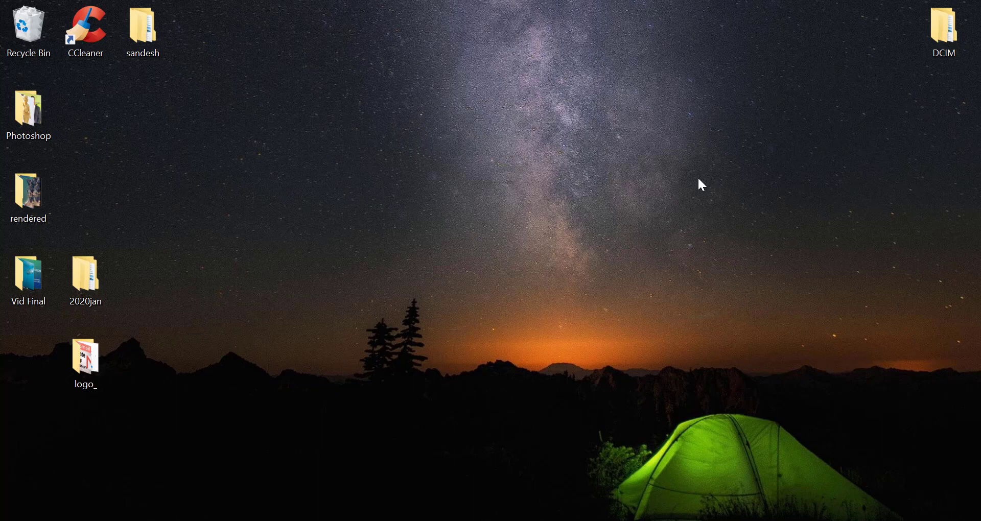
{"action": "mouse_move", "coordinate": [455, 496]}
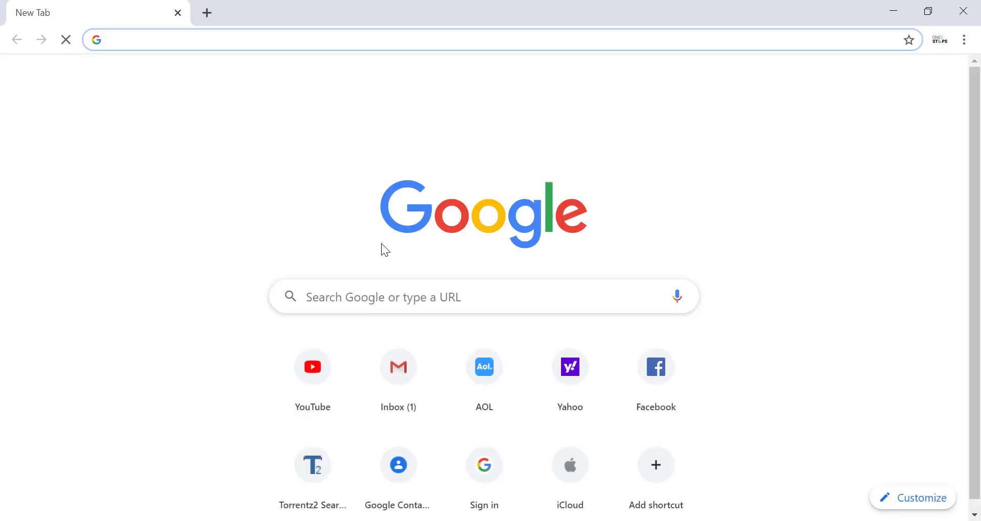
Step: Navigate the browser to yahoo.com and load the Yahoo homepage
{"action": "type", "text": "yahoo.com"}
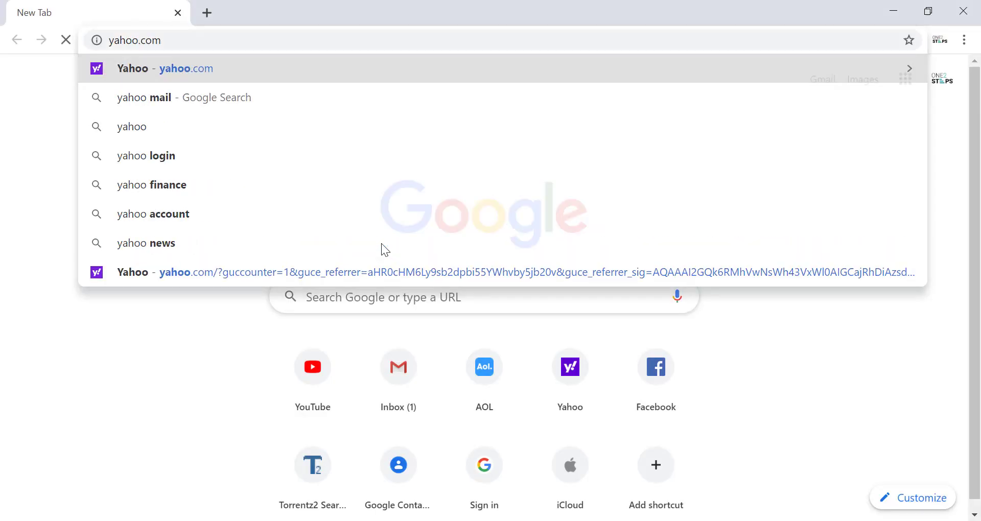
{"action": "left_click", "coordinate": [165, 68]}
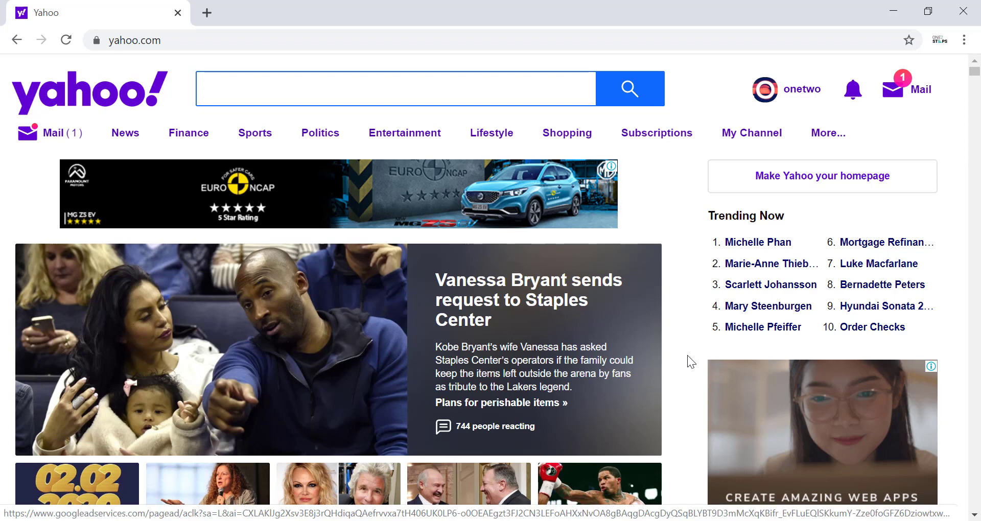
{"action": "mouse_move", "coordinate": [693, 344]}
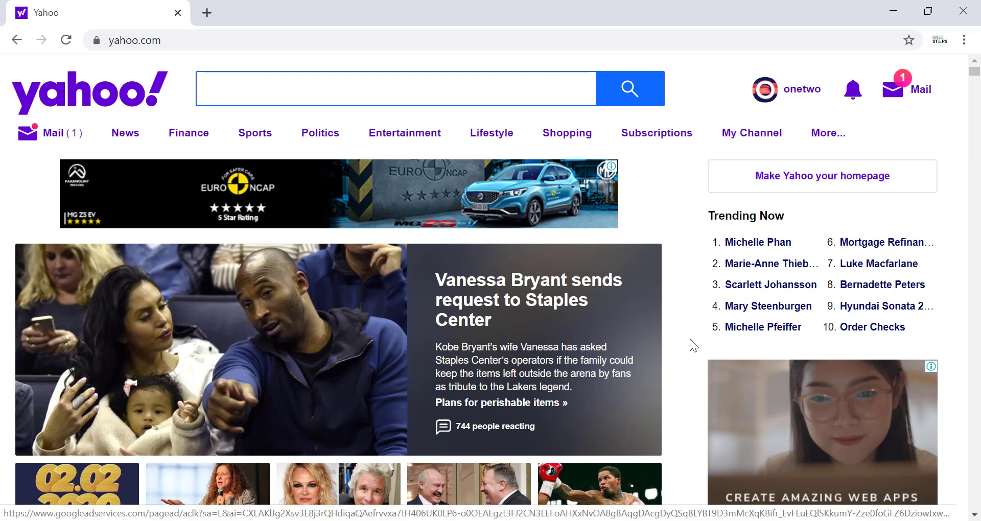
{"action": "mouse_move", "coordinate": [685, 227]}
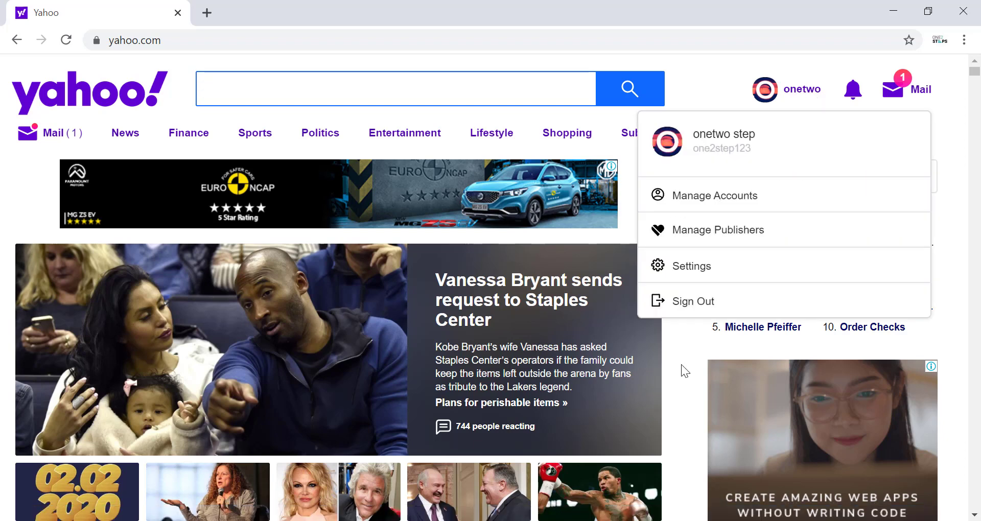
{"action": "mouse_move", "coordinate": [765, 89]}
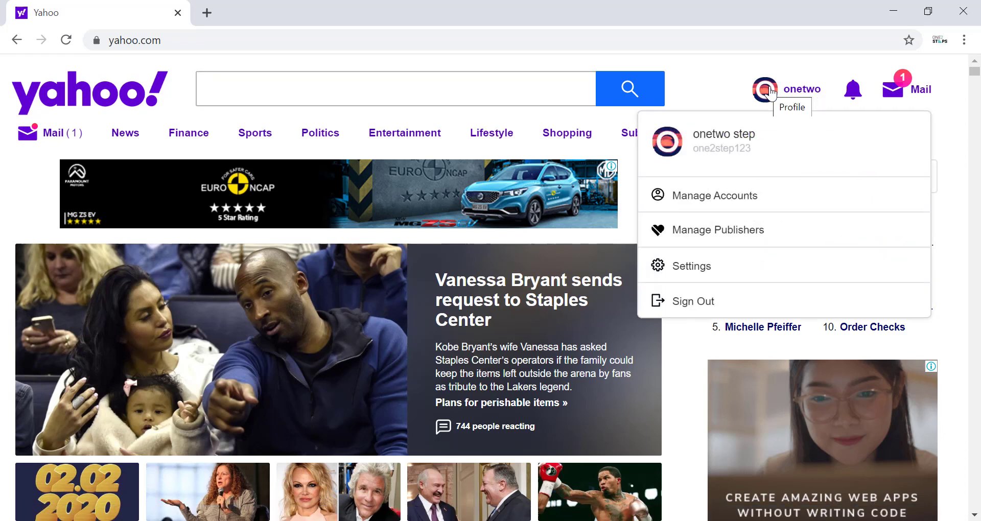
{"action": "mouse_move", "coordinate": [829, 91]}
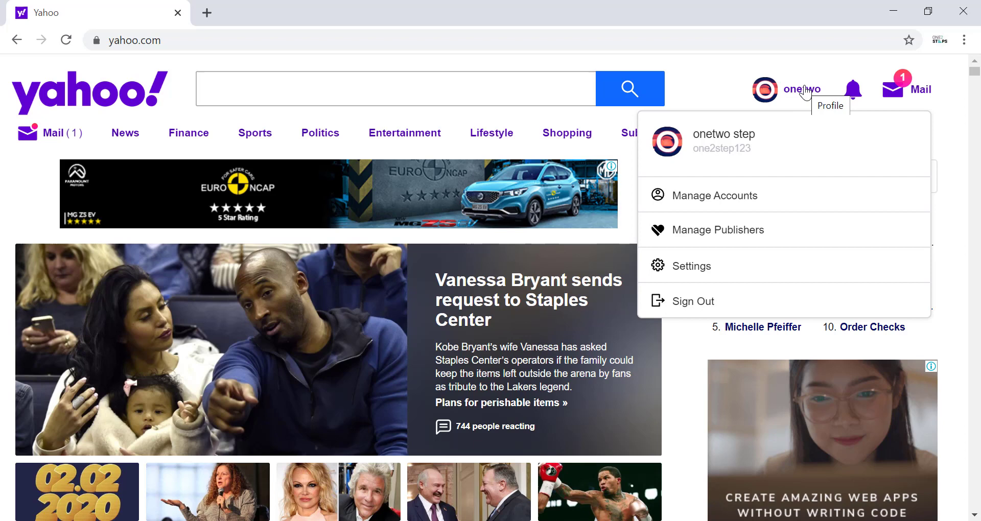
Step: Reach the Personal Info settings page from the account menu
{"action": "left_click", "coordinate": [731, 101]}
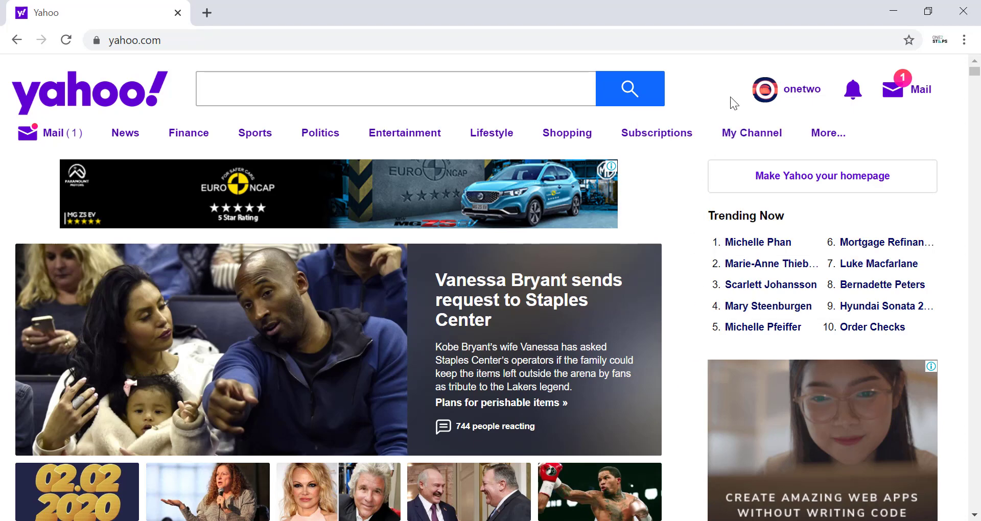
{"action": "left_click", "coordinate": [797, 88]}
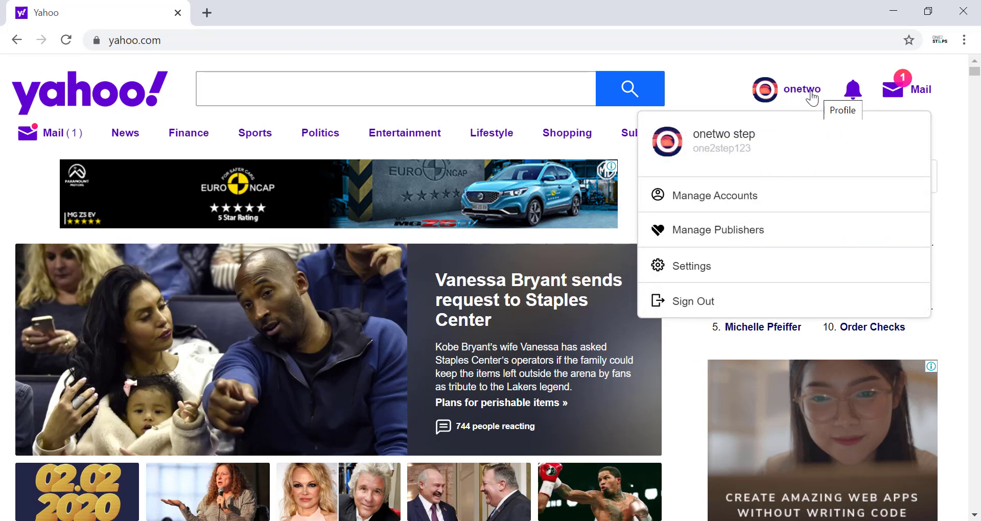
{"action": "mouse_move", "coordinate": [691, 265]}
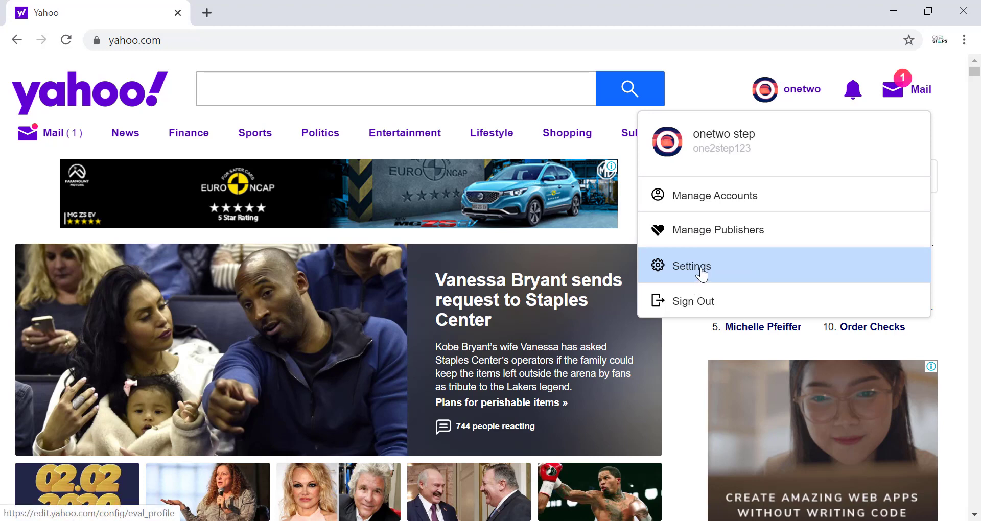
{"action": "left_click", "coordinate": [690, 265]}
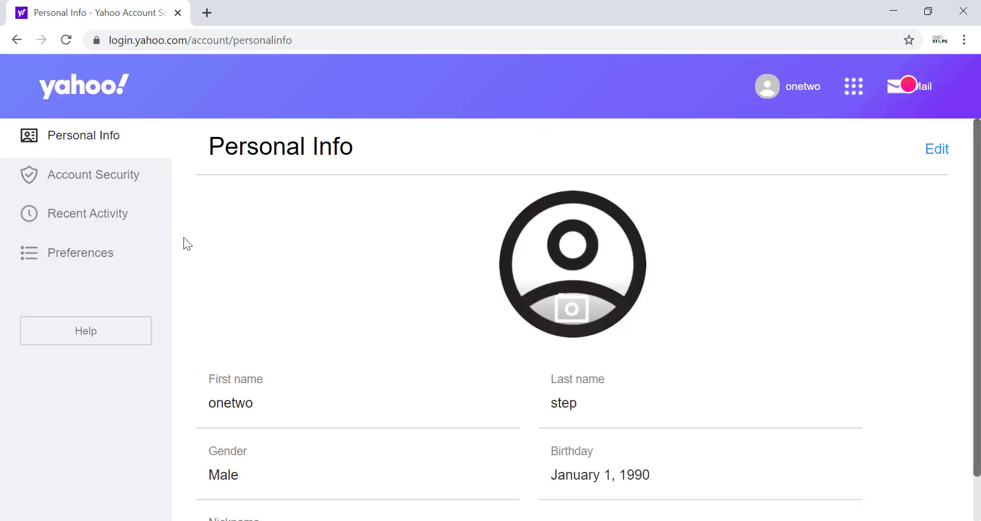
{"action": "mouse_move", "coordinate": [386, 254]}
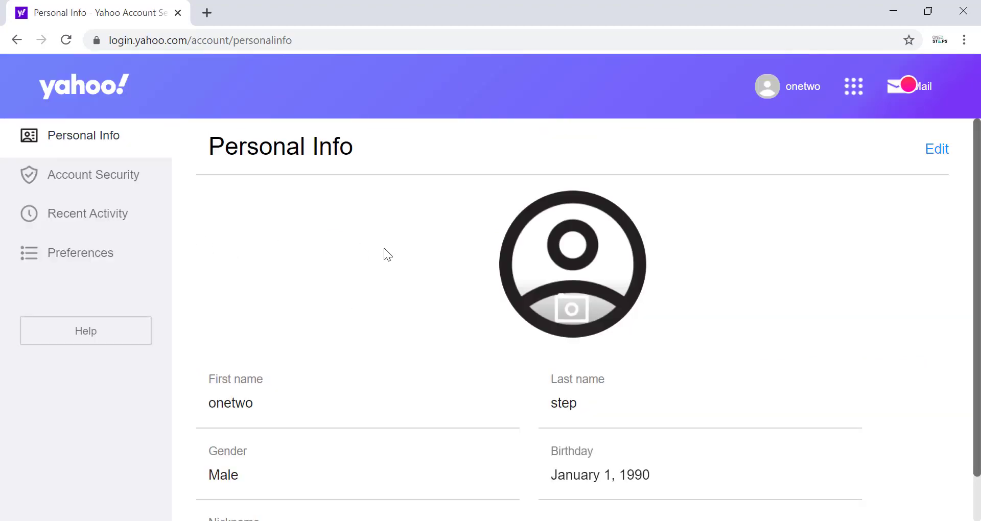
{"action": "mouse_move", "coordinate": [375, 263]}
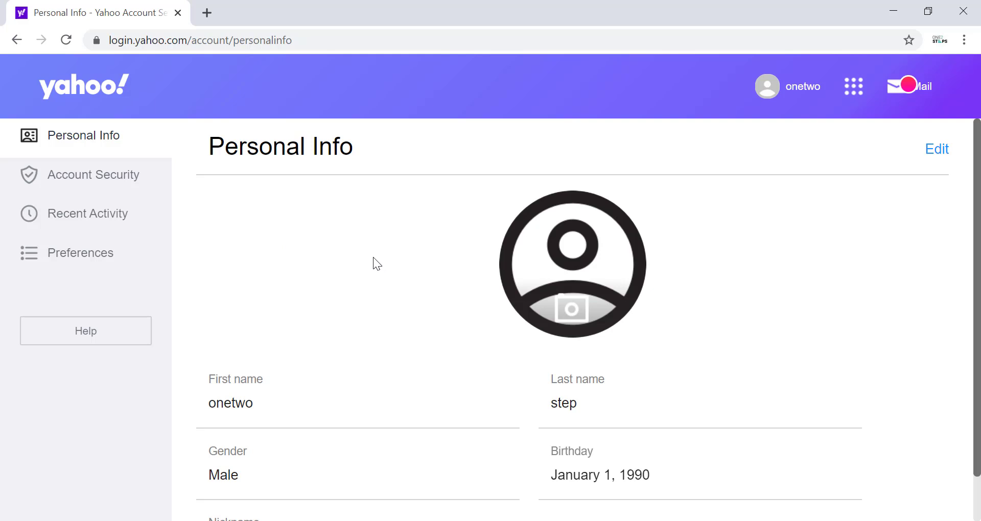
{"action": "mouse_move", "coordinate": [250, 245]}
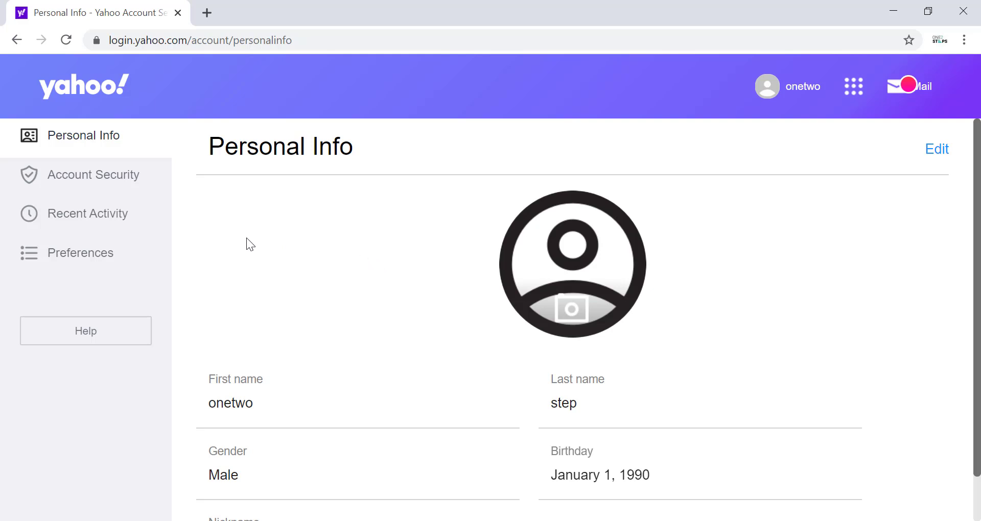
Step: Show the Account Security page with sign-in and verification options
{"action": "left_click", "coordinate": [93, 175]}
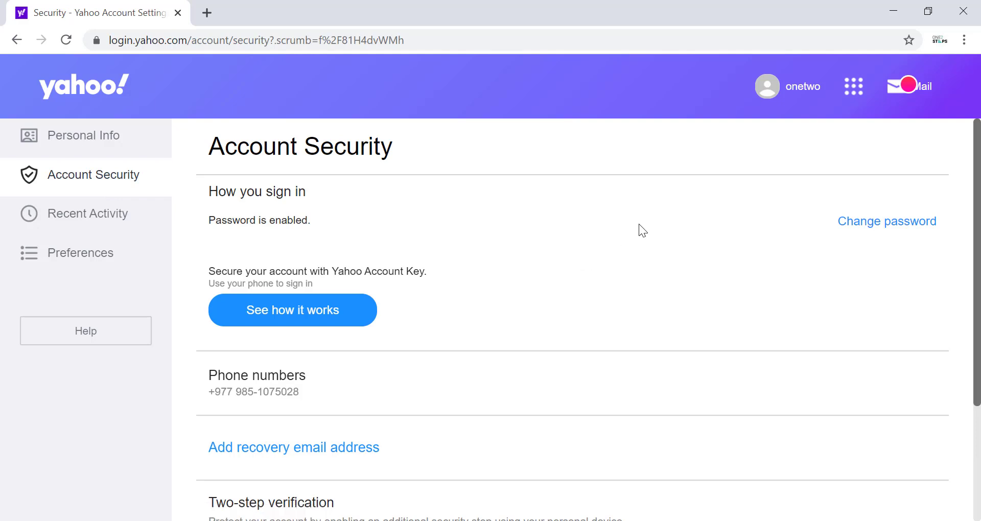
Step: Begin the password change and pass the 'I'm not a robot' check
{"action": "left_click", "coordinate": [886, 220]}
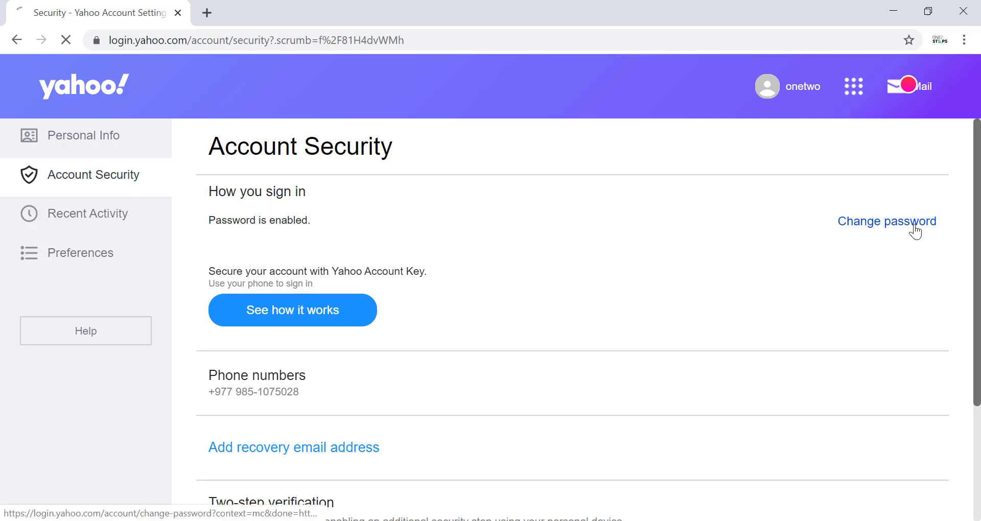
{"action": "left_click", "coordinate": [886, 221]}
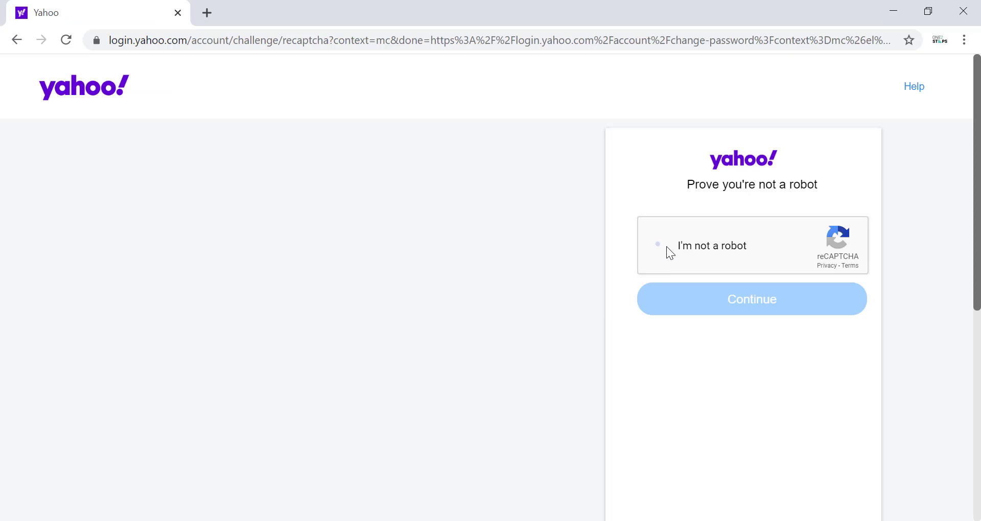
{"action": "left_click", "coordinate": [658, 244]}
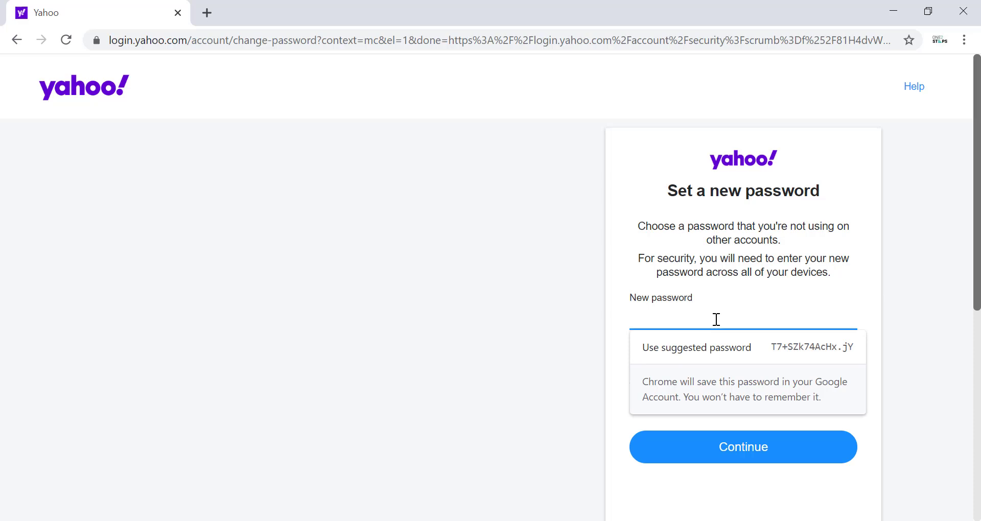
Step: Submit the new password, reaching the 'Success! Your password has been updated' page
{"action": "left_click", "coordinate": [695, 348]}
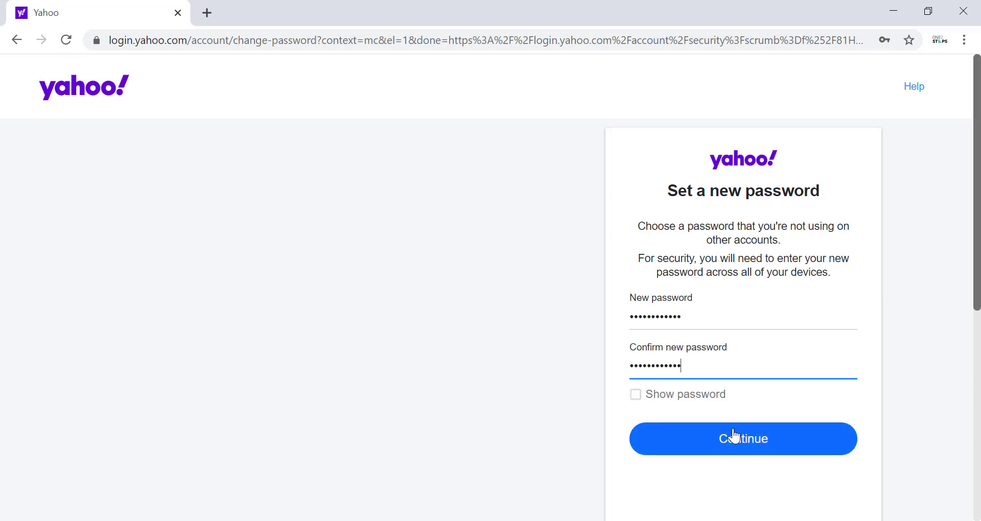
{"action": "left_click", "coordinate": [743, 438]}
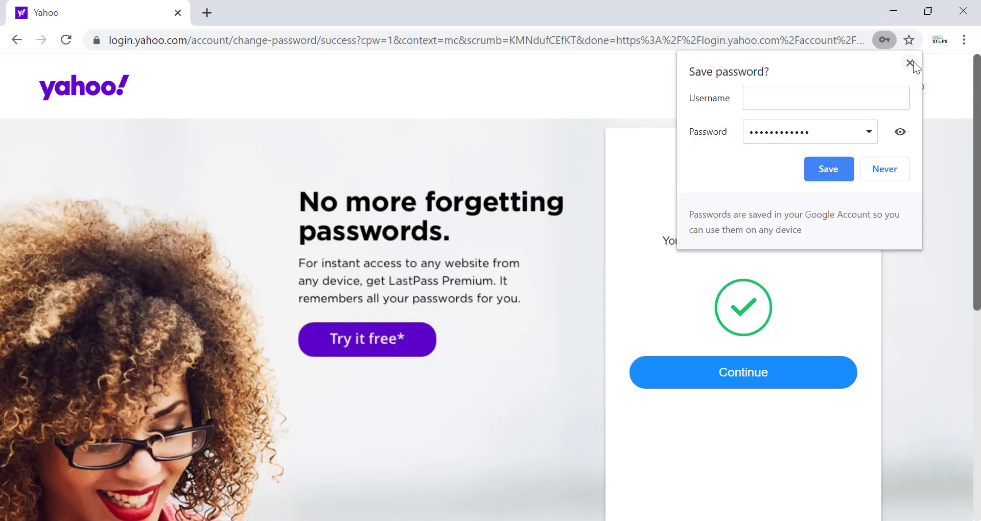
{"action": "left_click", "coordinate": [911, 65]}
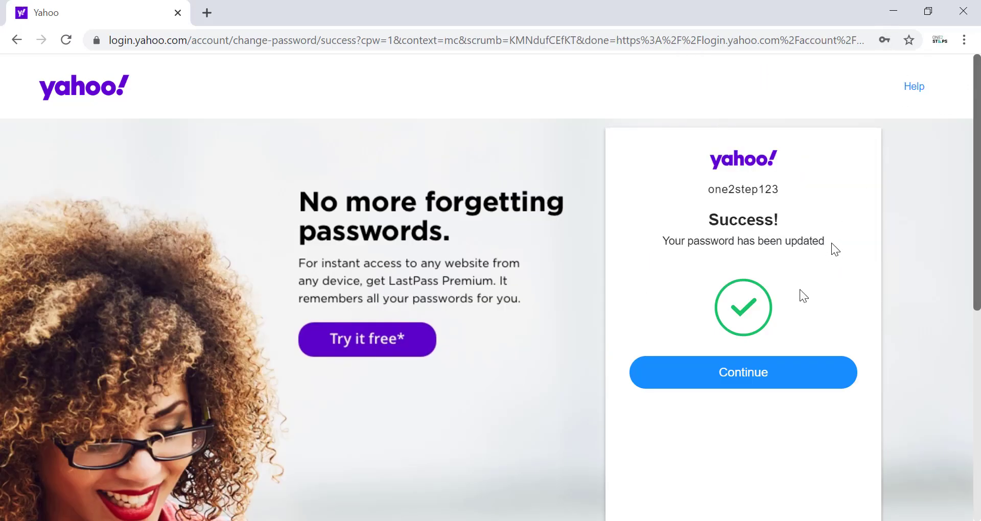